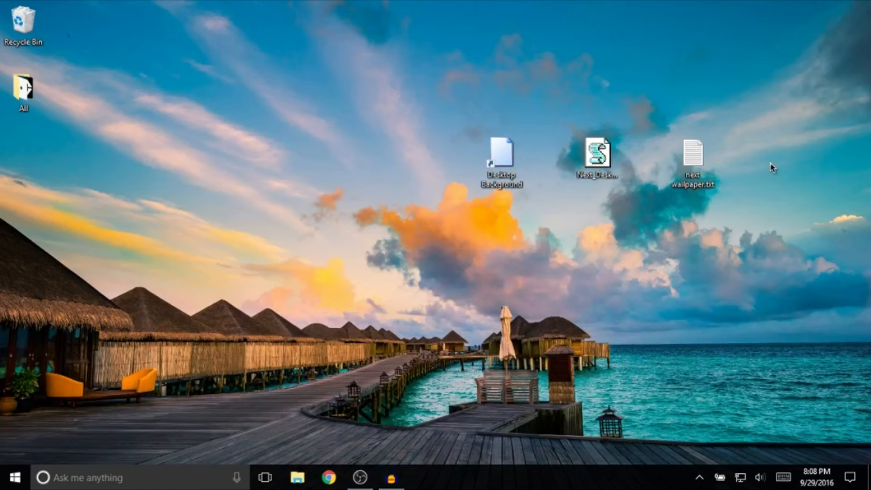
# Run the existing Next_Desktop.vbs script, switching the wallpaper to the bokeh-lights-over-planks image
pyautogui.click(596, 155)
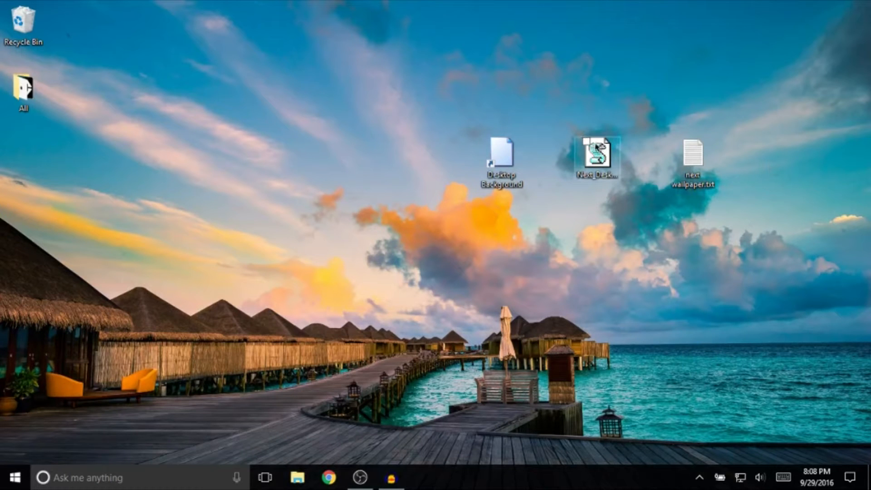
pyautogui.moveTo(597, 156)
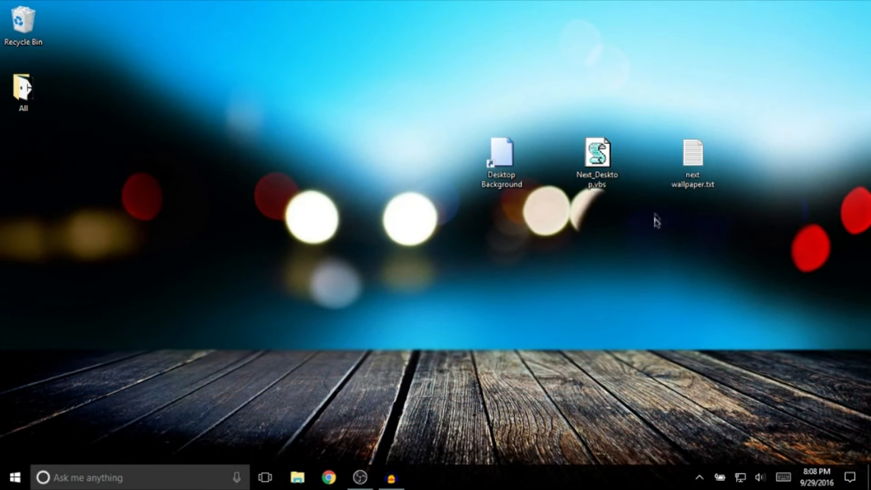
pyautogui.click(597, 153)
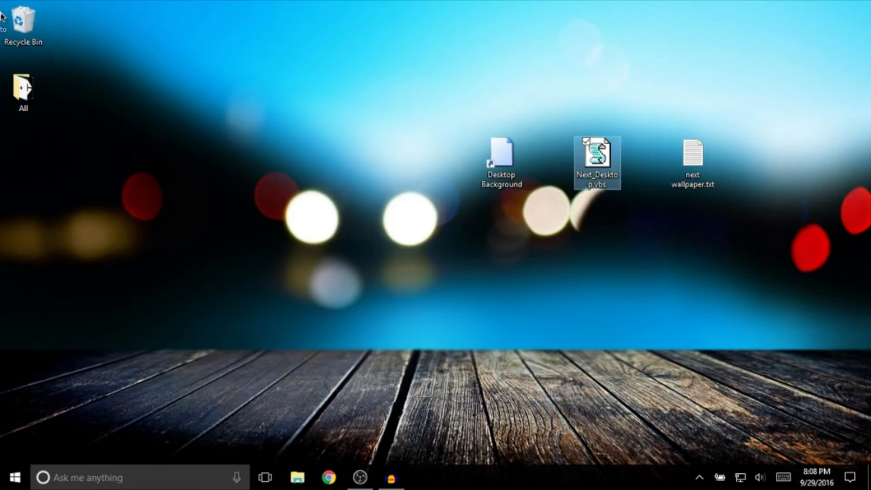
pyautogui.doubleClick(596, 155)
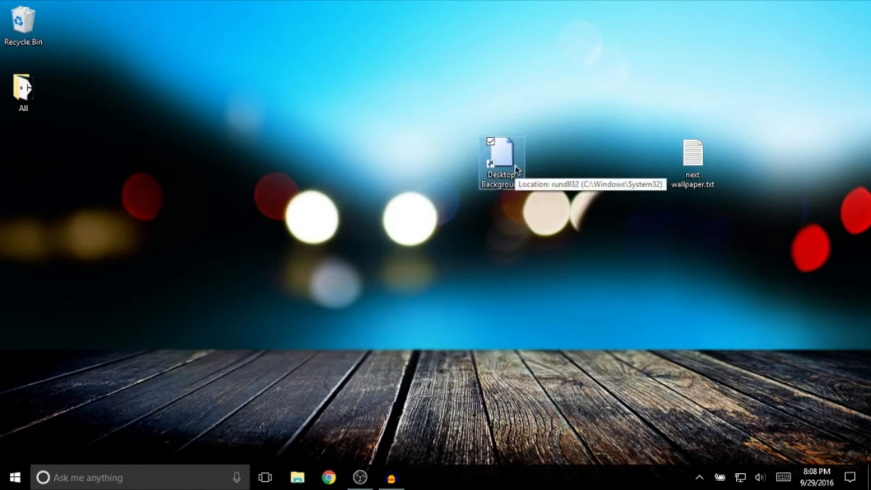
# Review the four-picture Desktop Background slideshow without saving, then open next wallpaper.txt in Notepad
pyautogui.doubleClick(498, 156)
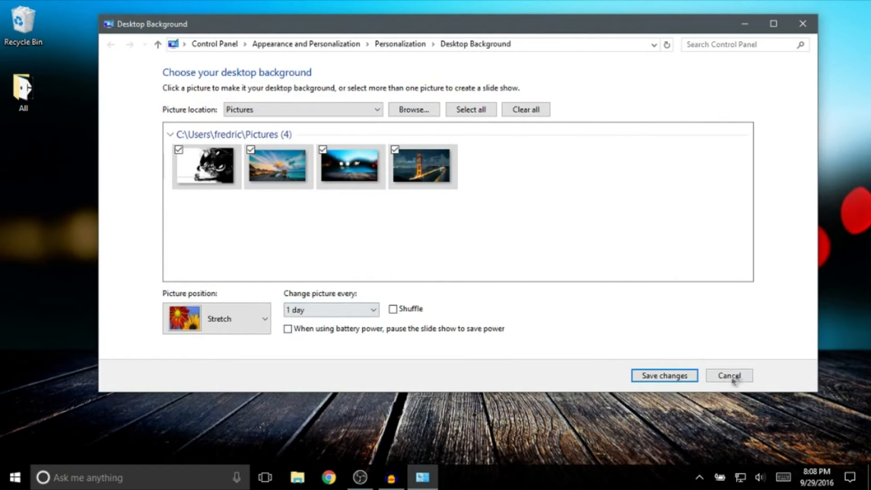
pyautogui.click(729, 375)
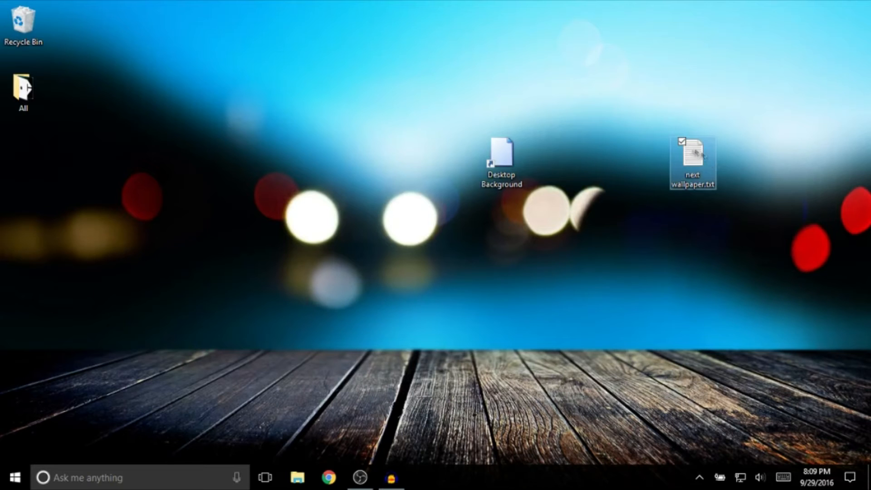
pyautogui.click(692, 154)
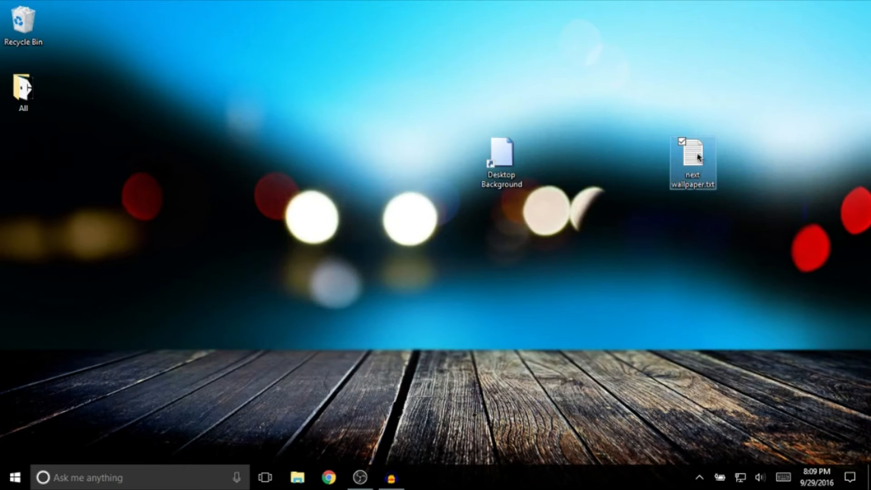
pyautogui.doubleClick(692, 157)
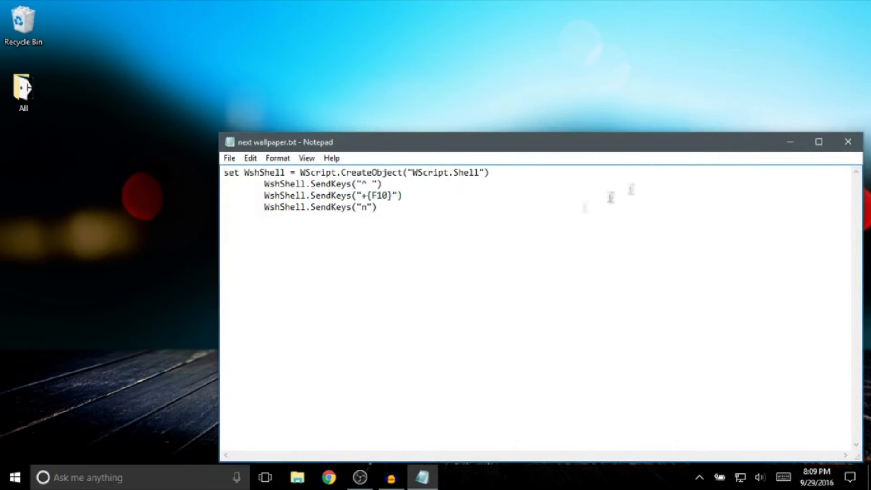
# Bring up the Save As dialog for the wallpaper script, showing the Desktop folder
pyautogui.press('ctrl+a')
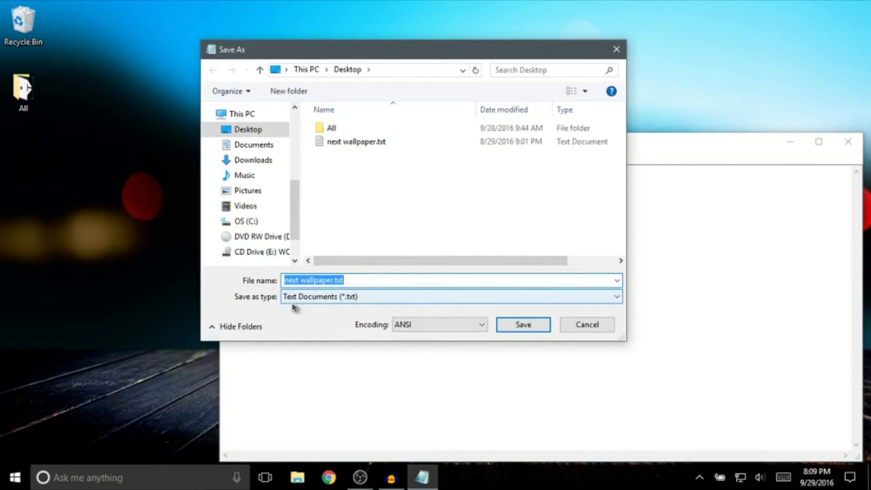
pyautogui.moveTo(347, 301)
pyautogui.write('Next_Desktop')
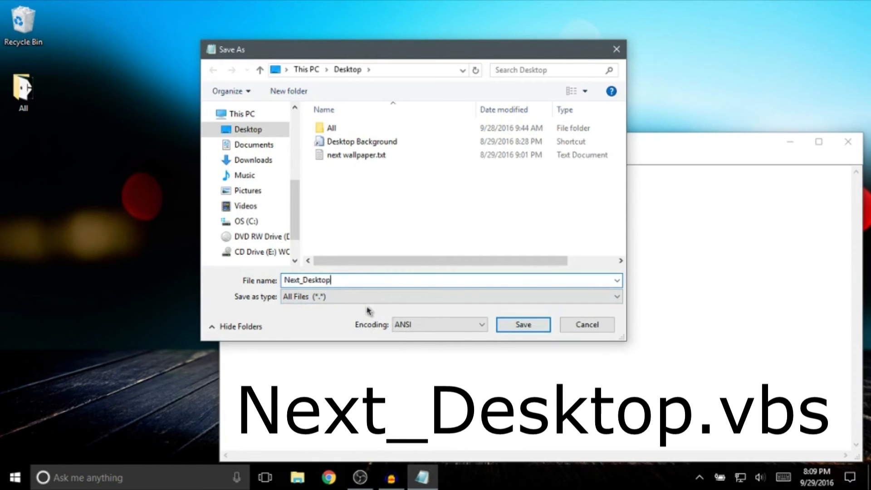
# Save the script to the Desktop as Next_Desktop.vbs, then close Notepad
pyautogui.write('.vbs')
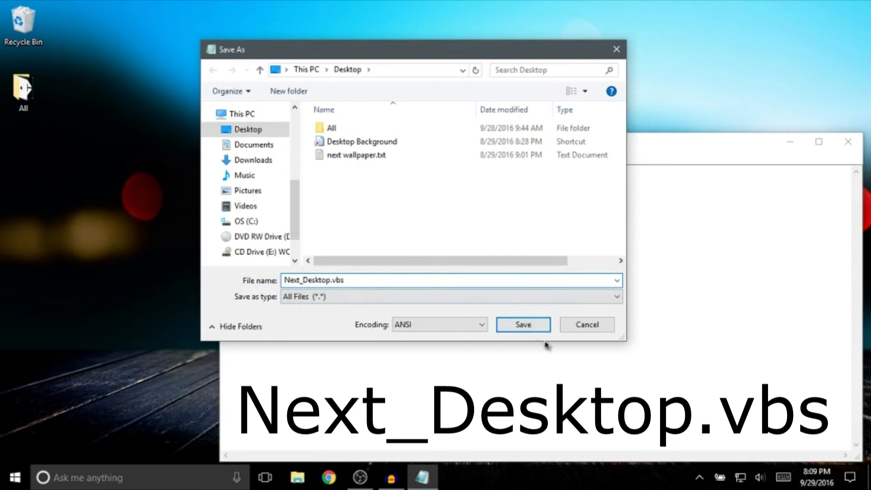
pyautogui.click(522, 325)
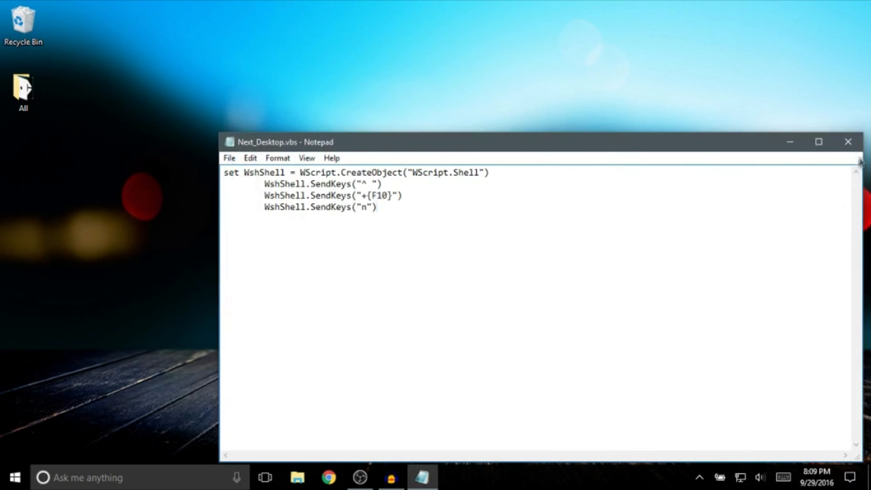
pyautogui.click(848, 142)
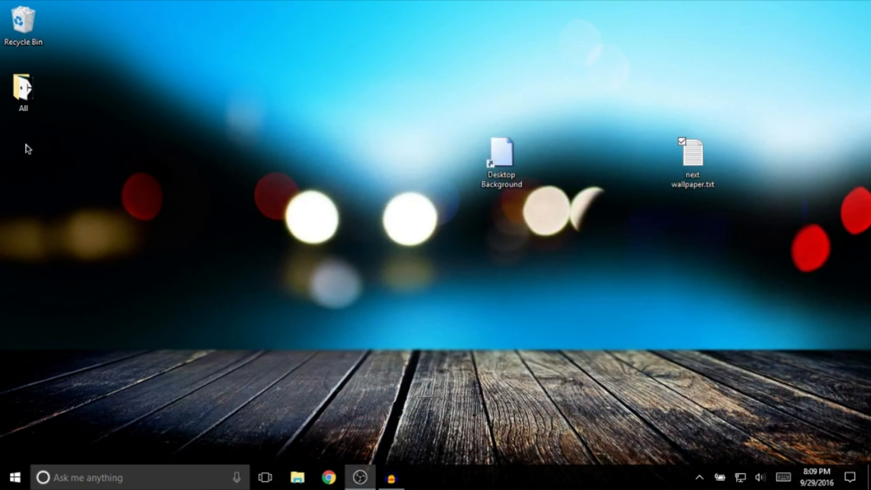